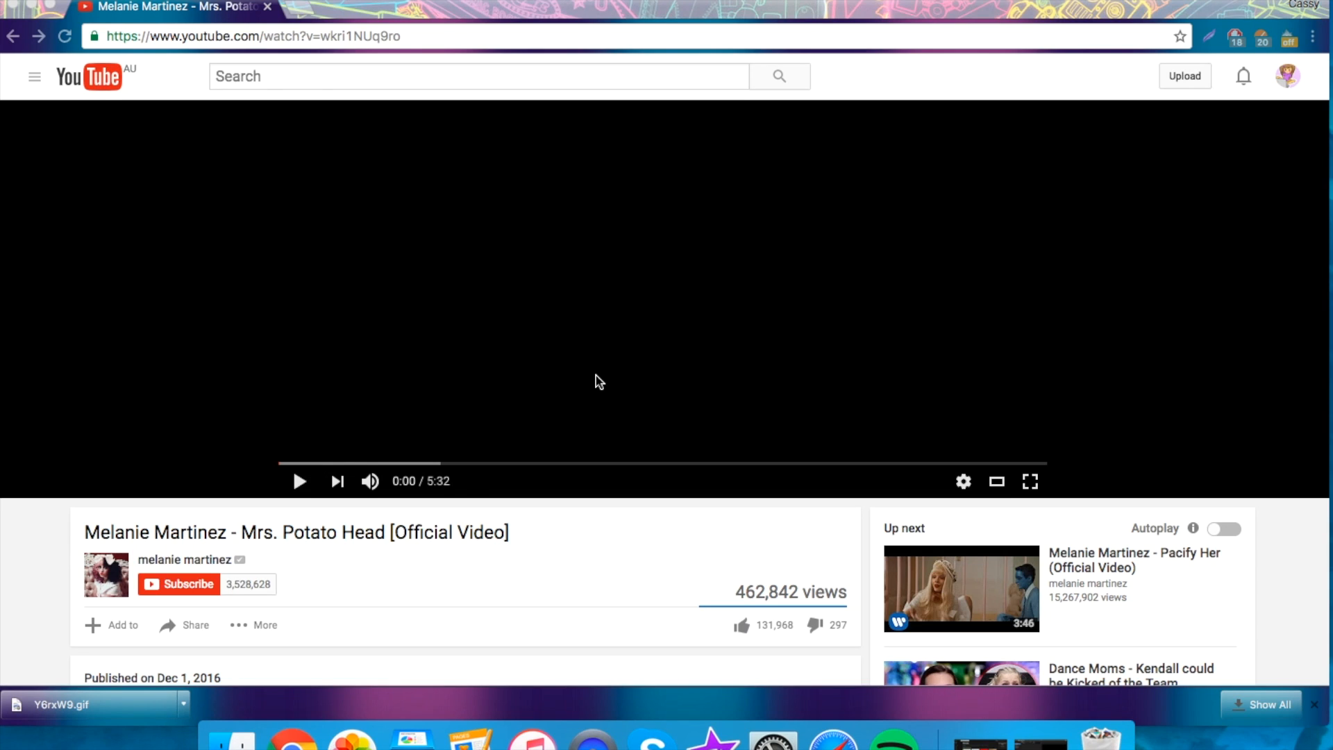
mouse_move(241, 41)
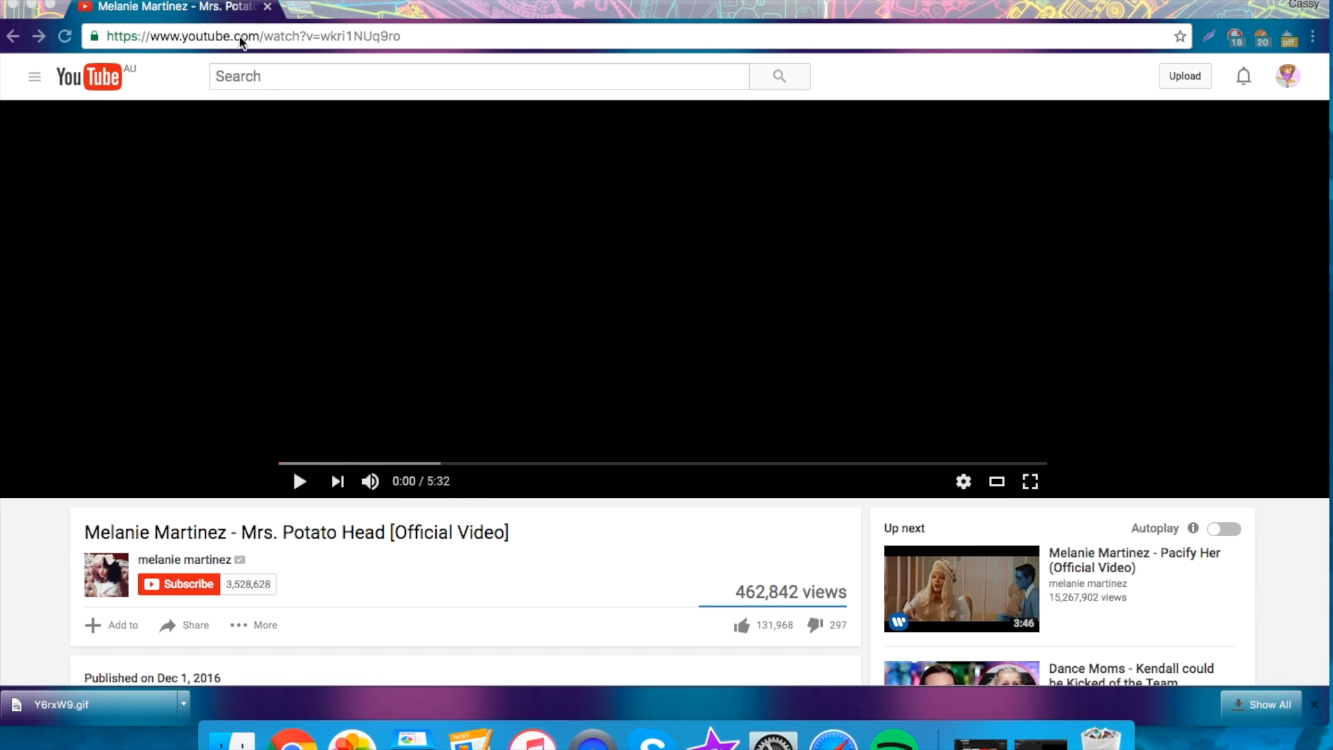
Open the Mrs. Potato Head YouTube video in the gifs.com GIF maker via the 'gifs' URL prefix.
scroll("down", 3)
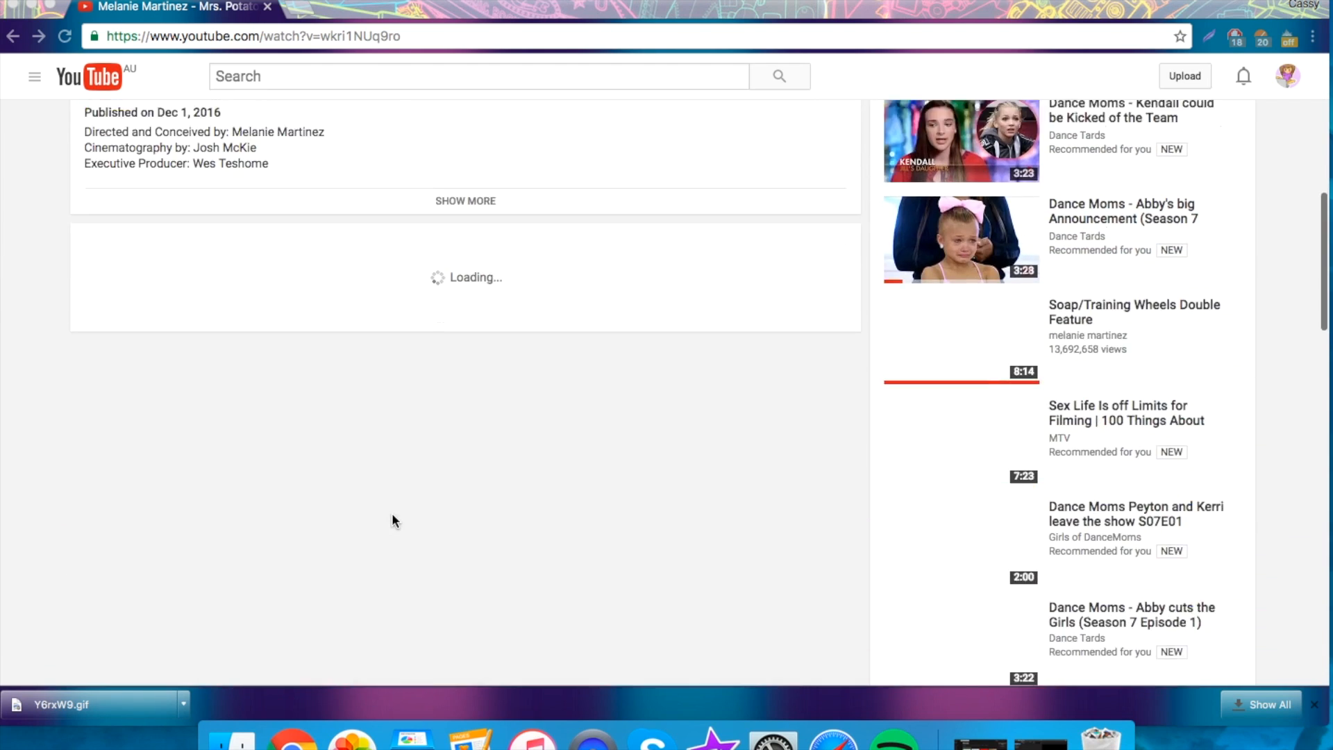
scroll("up", 3)
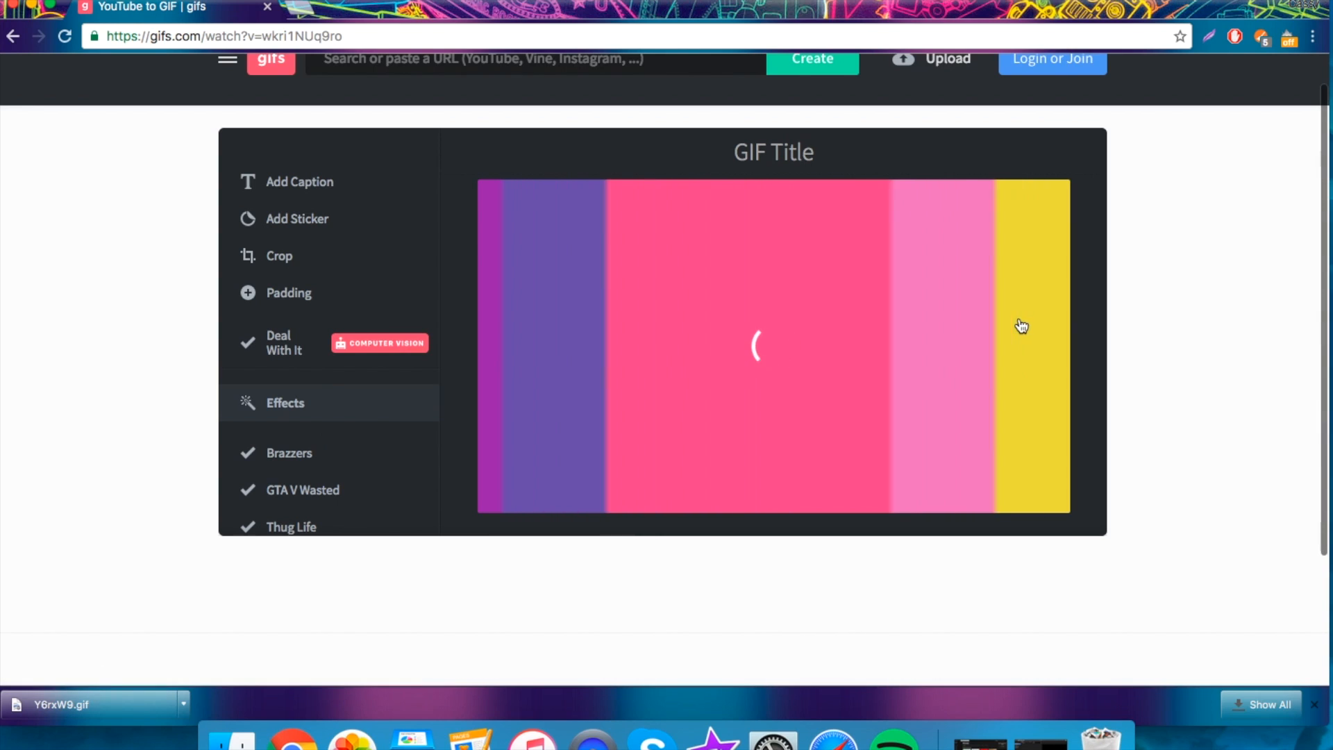
Trim the clip to Start 00:00.83 and End 00:02.81, the doll-brushing stretch, and confirm.
scroll("down", 3)
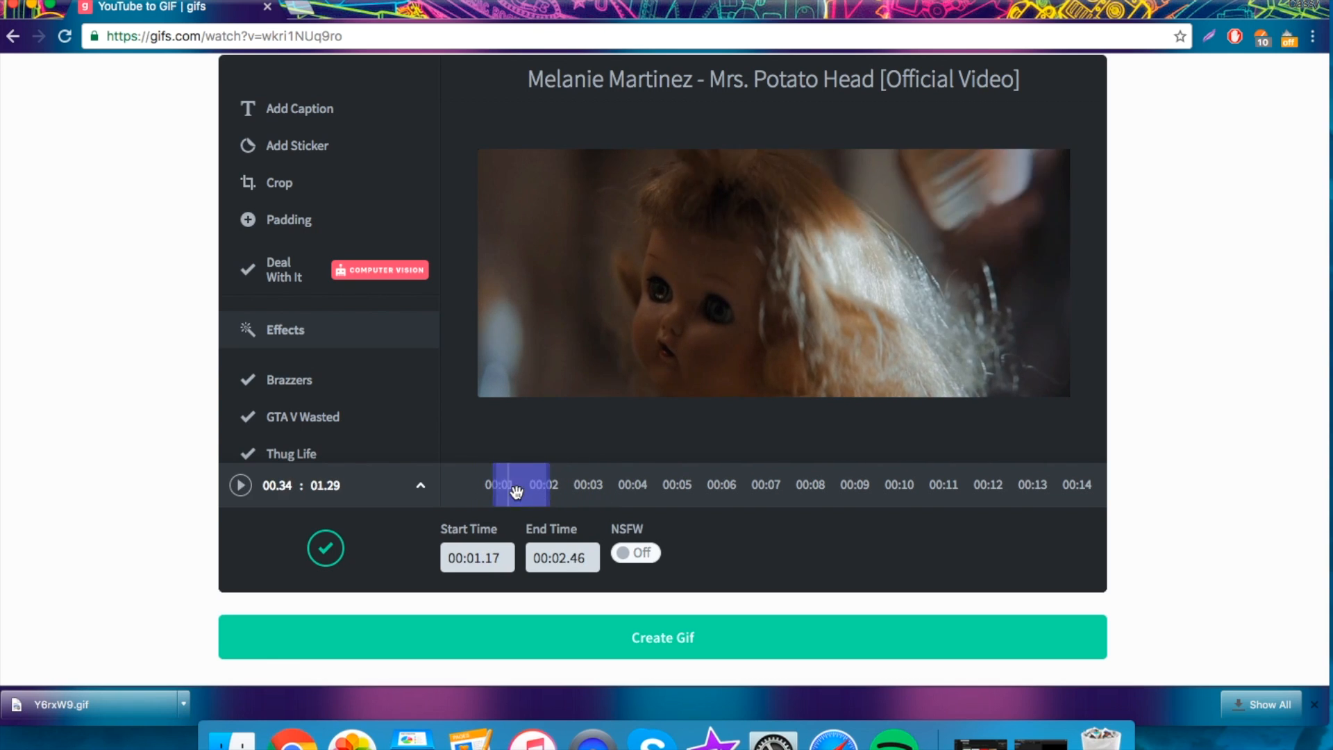
left_click(240, 486)
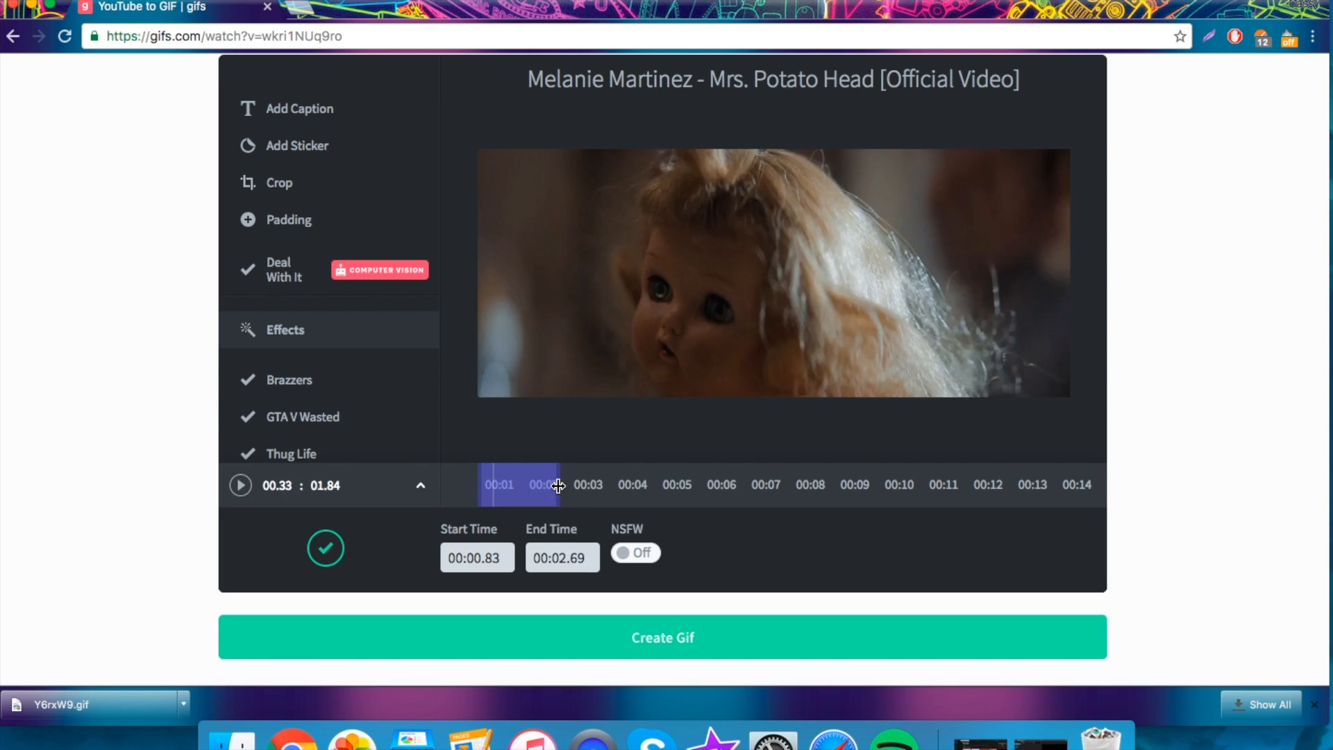
left_click(240, 485)
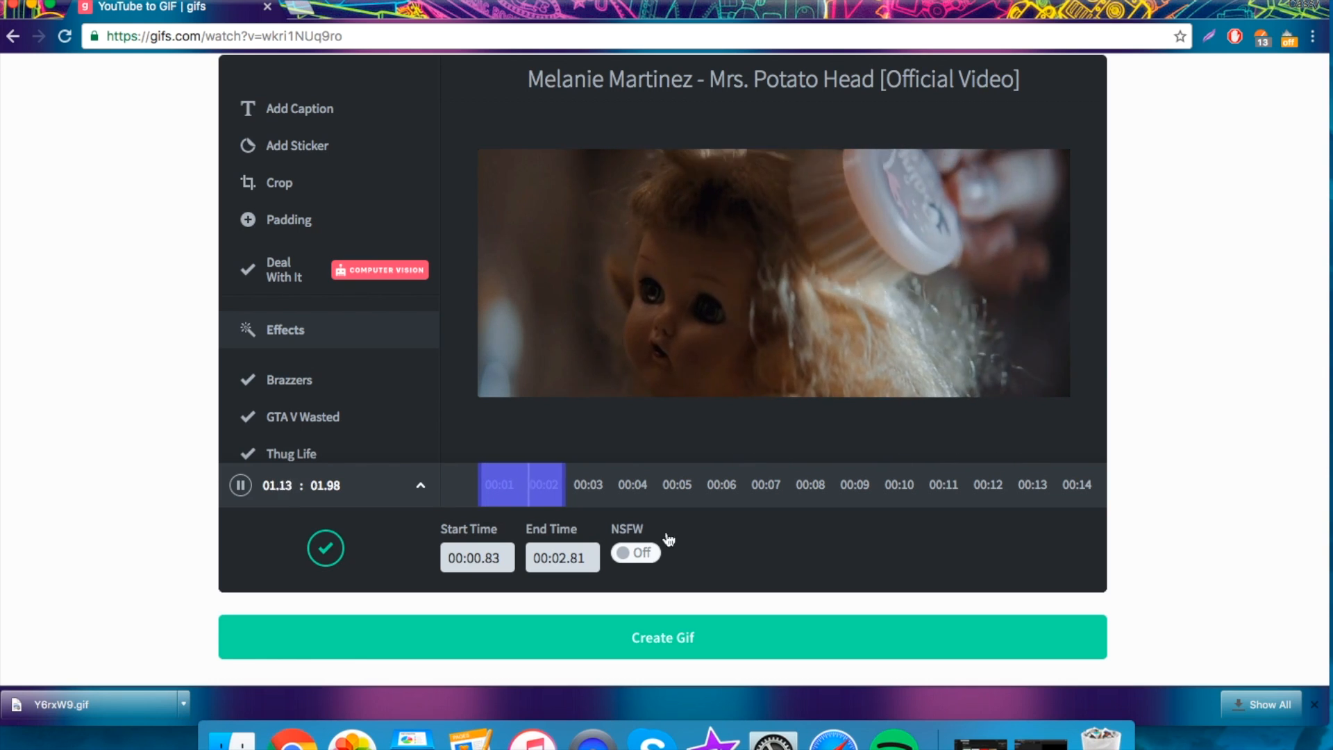
left_click(419, 486)
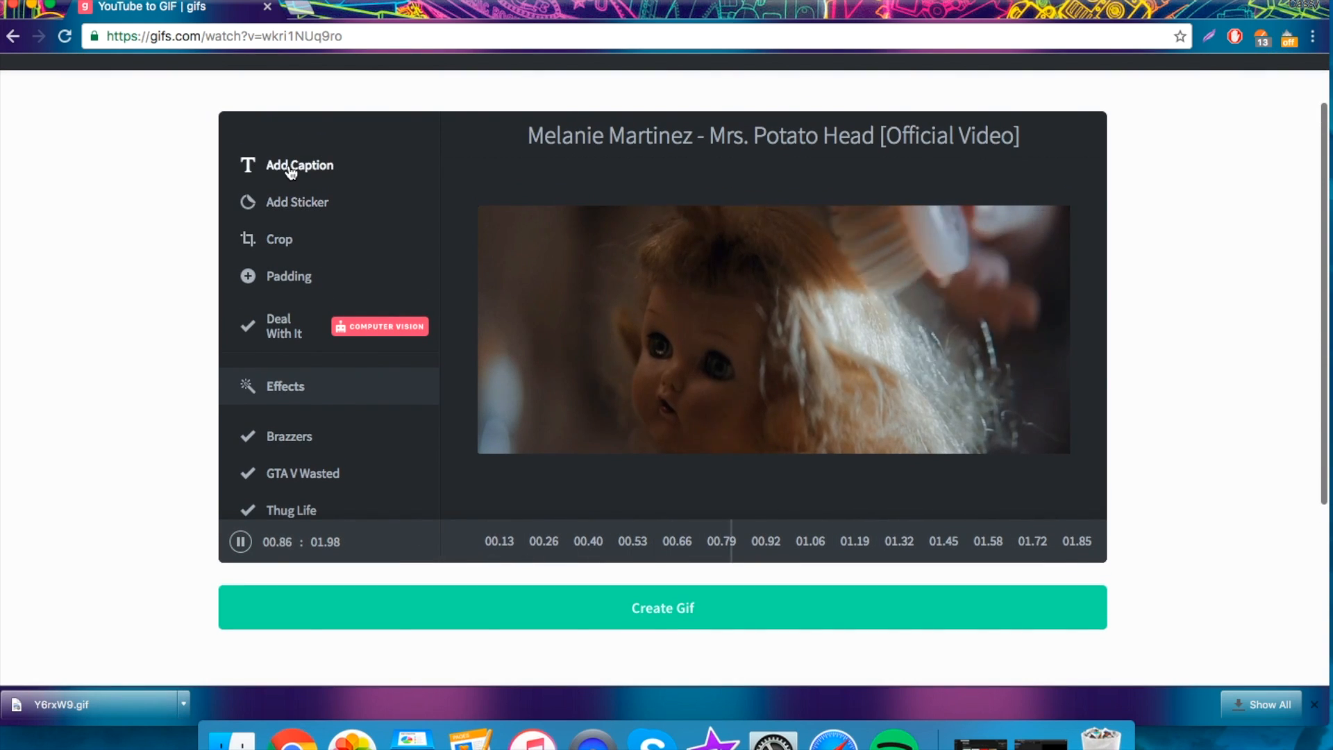
Add a caption reading 'hello' in the Alegreya SC font across the GIF.
left_click(300, 166)
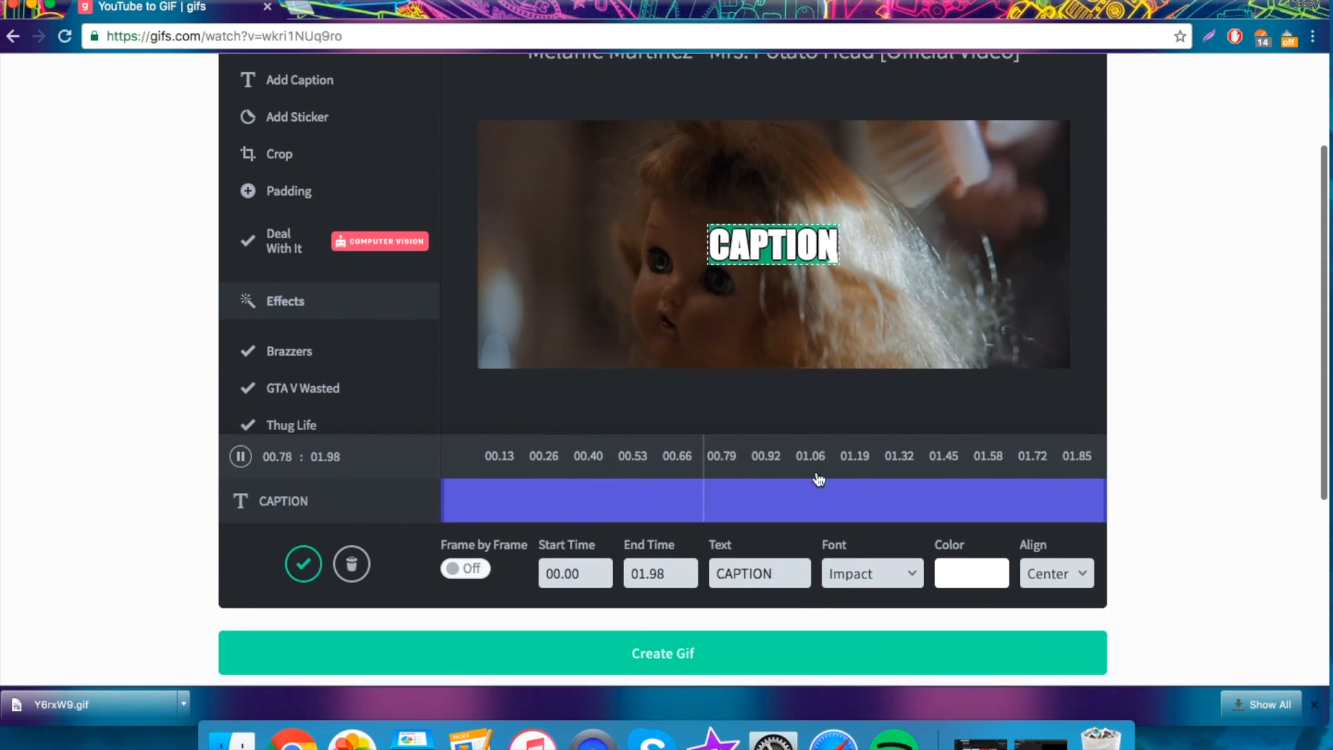
left_click(871, 573)
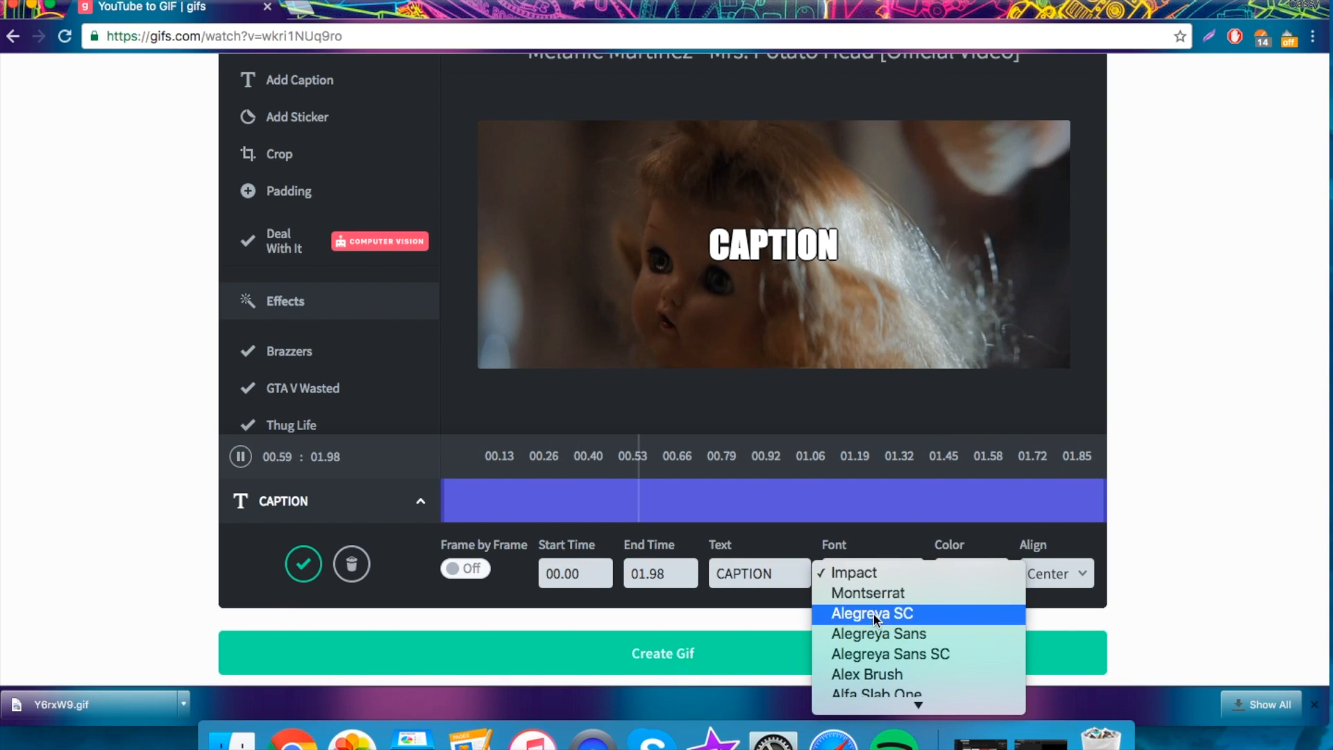
left_click(872, 612)
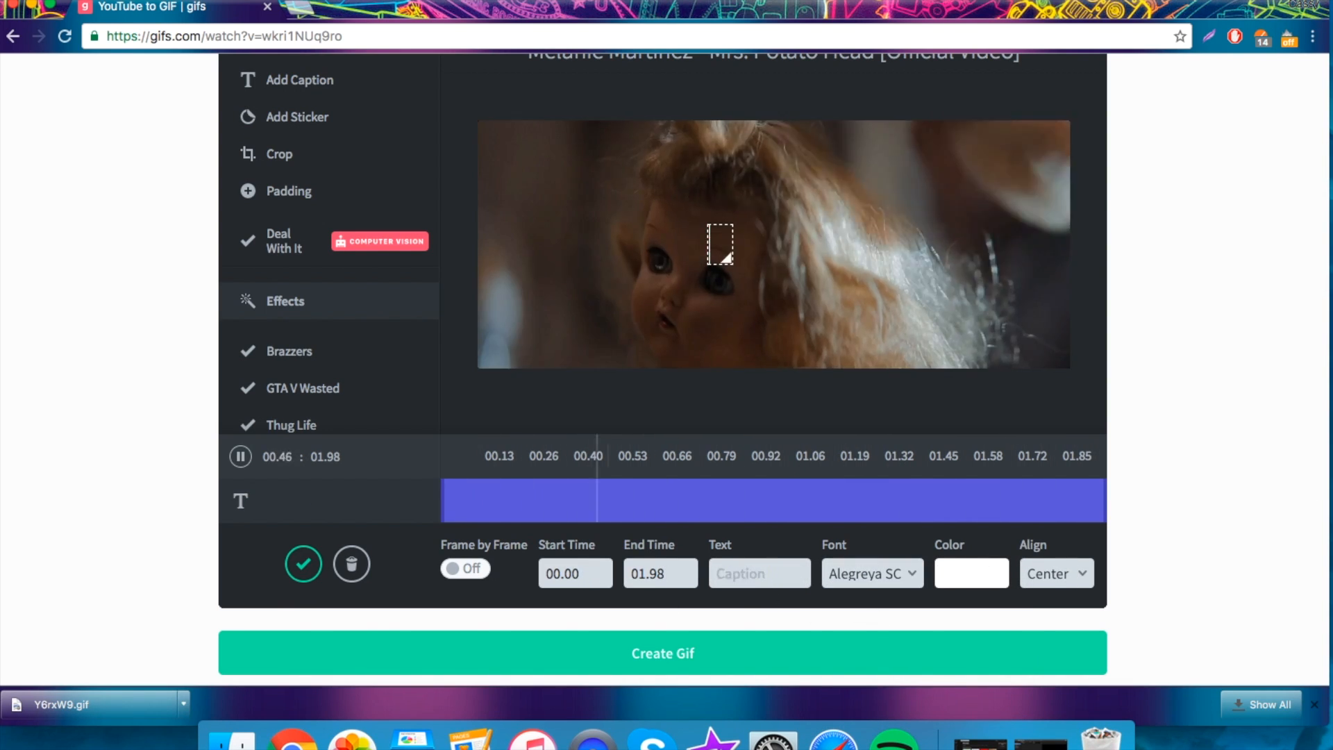
type("hello")
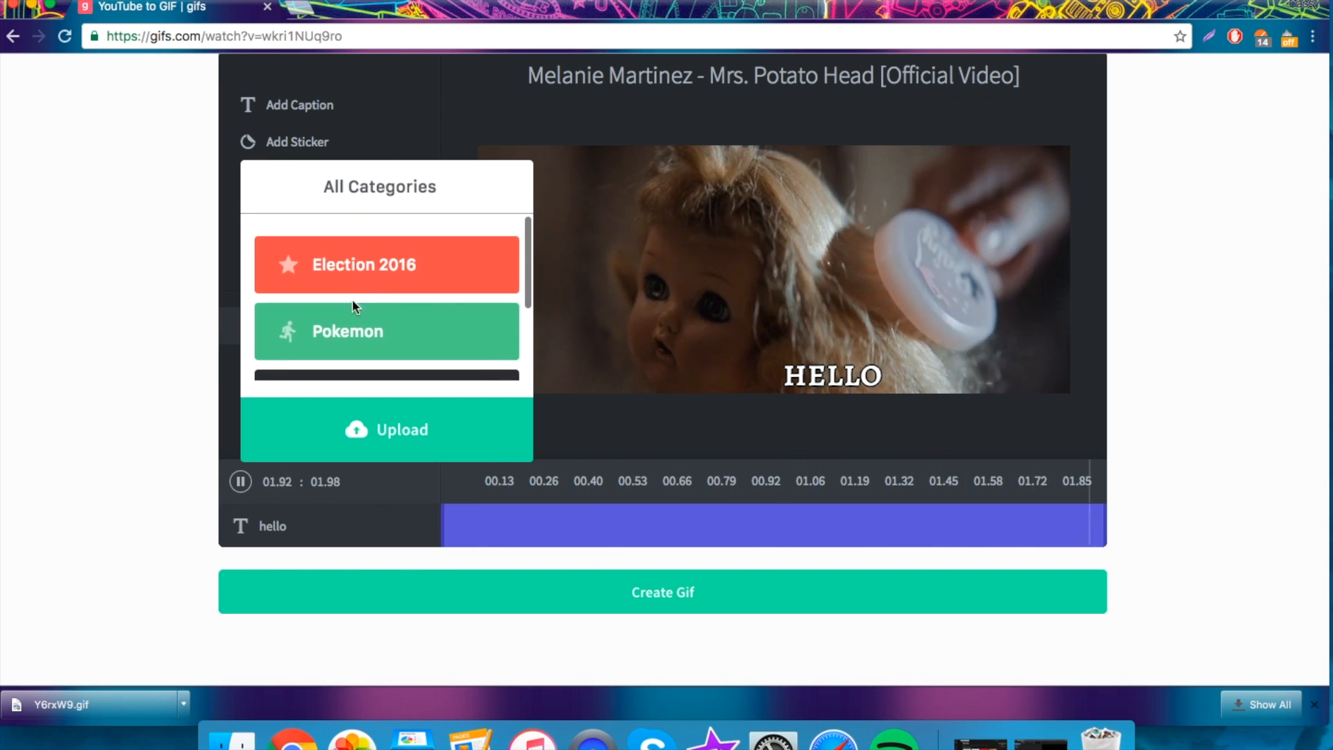
Place a Zapdos sticker from the Pokemon category on the GIF and confirm it.
left_click(385, 330)
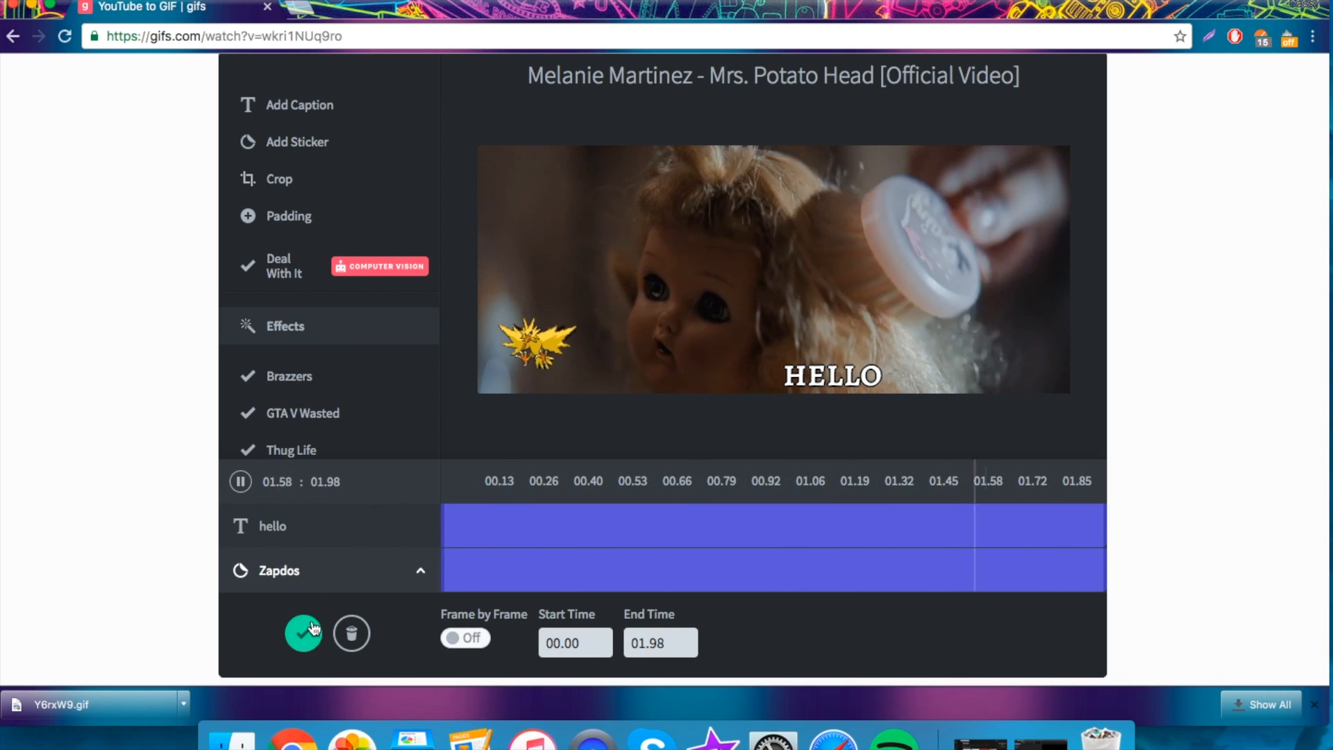
left_click(279, 179)
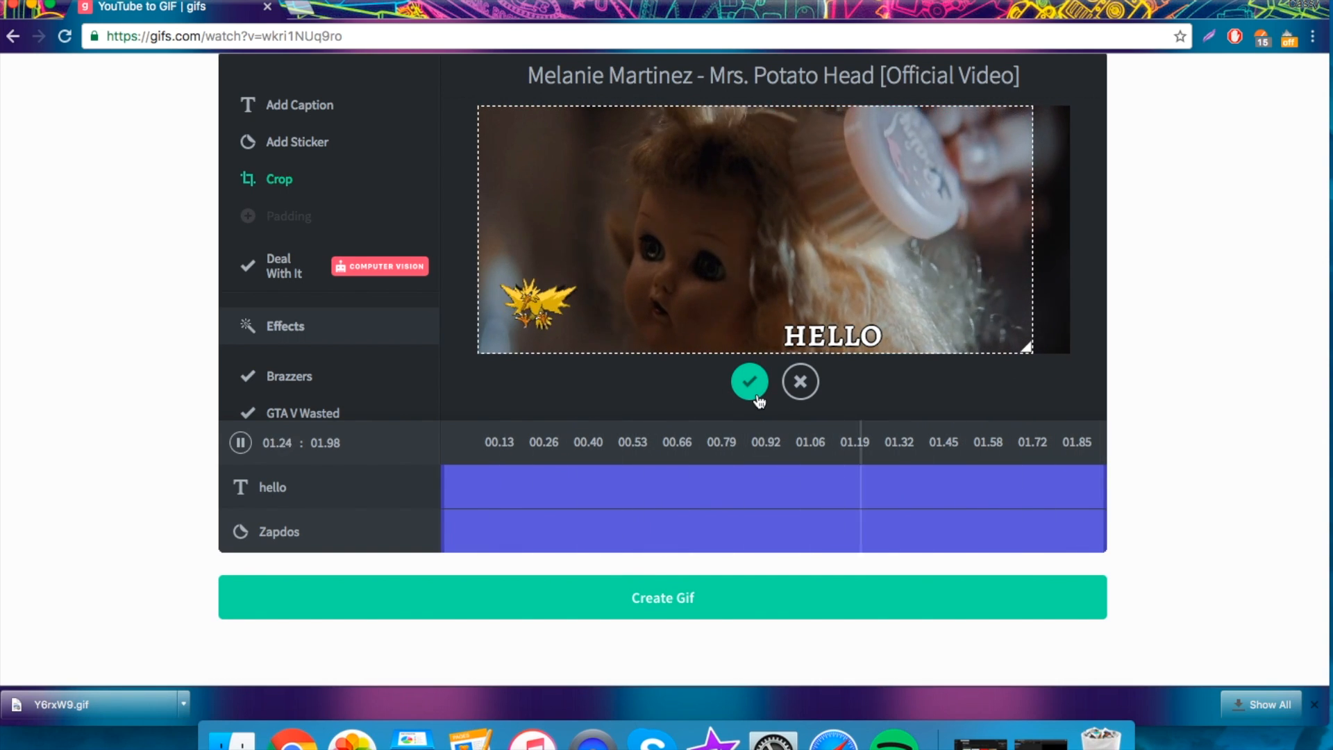
Apply a crop that trims a thin strip off the right edge of the frame.
left_click(748, 380)
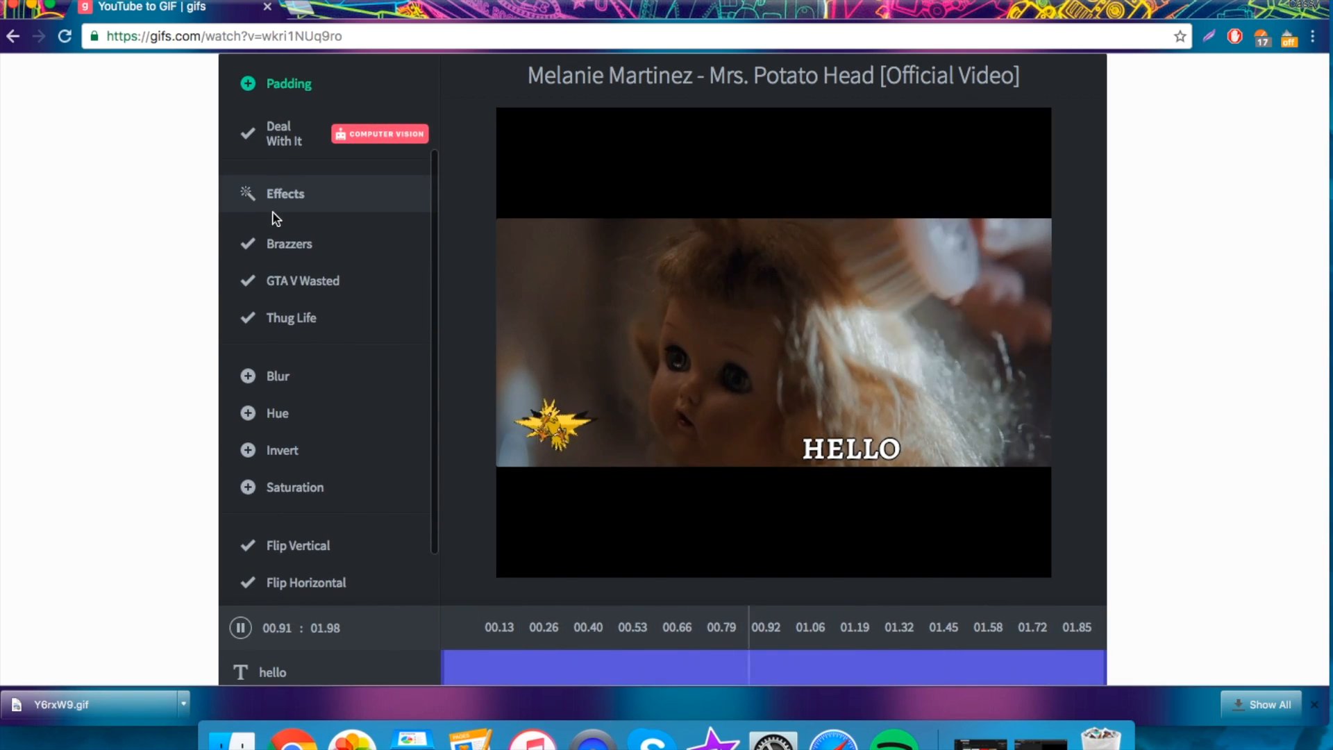
scroll("down", 3)
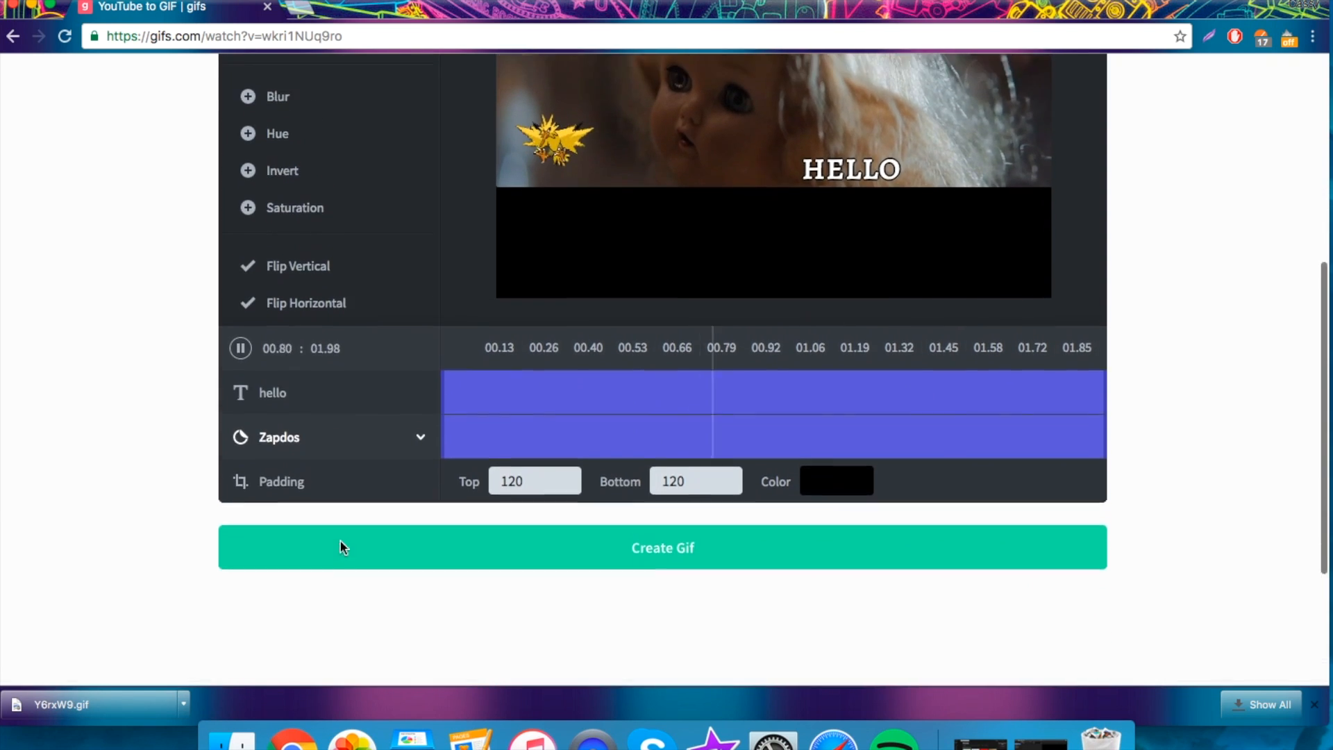
scroll("up", 3)
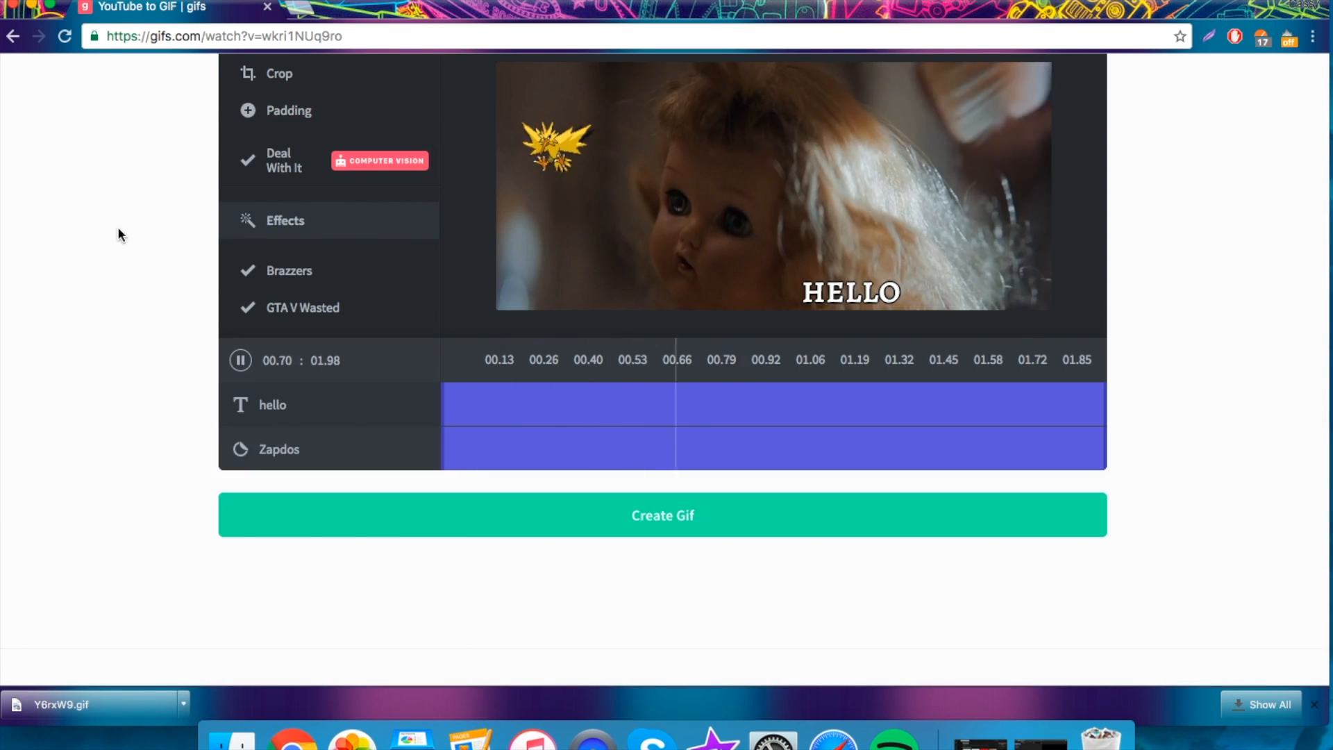
Try the GTA V Wasted and Brazzers effects, then add the Saturation effect to the clip.
scroll("up", 3)
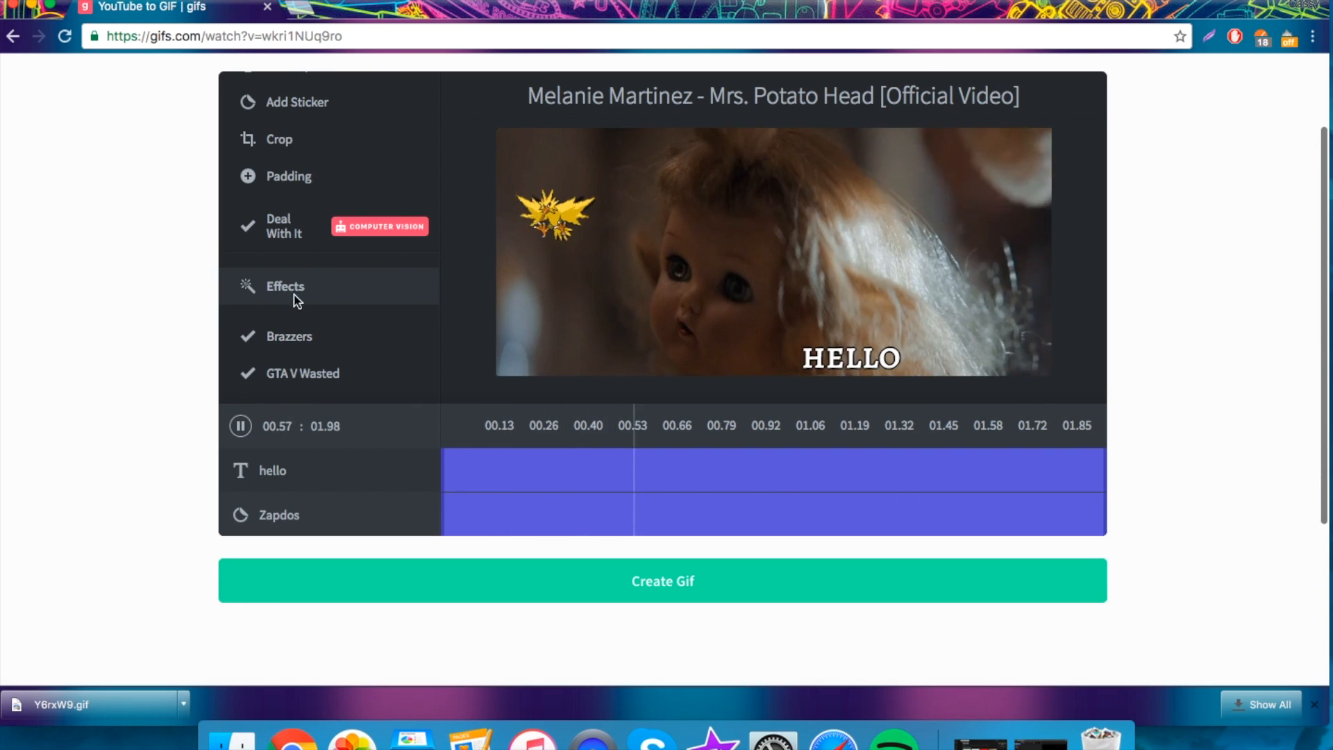
scroll("down", 3)
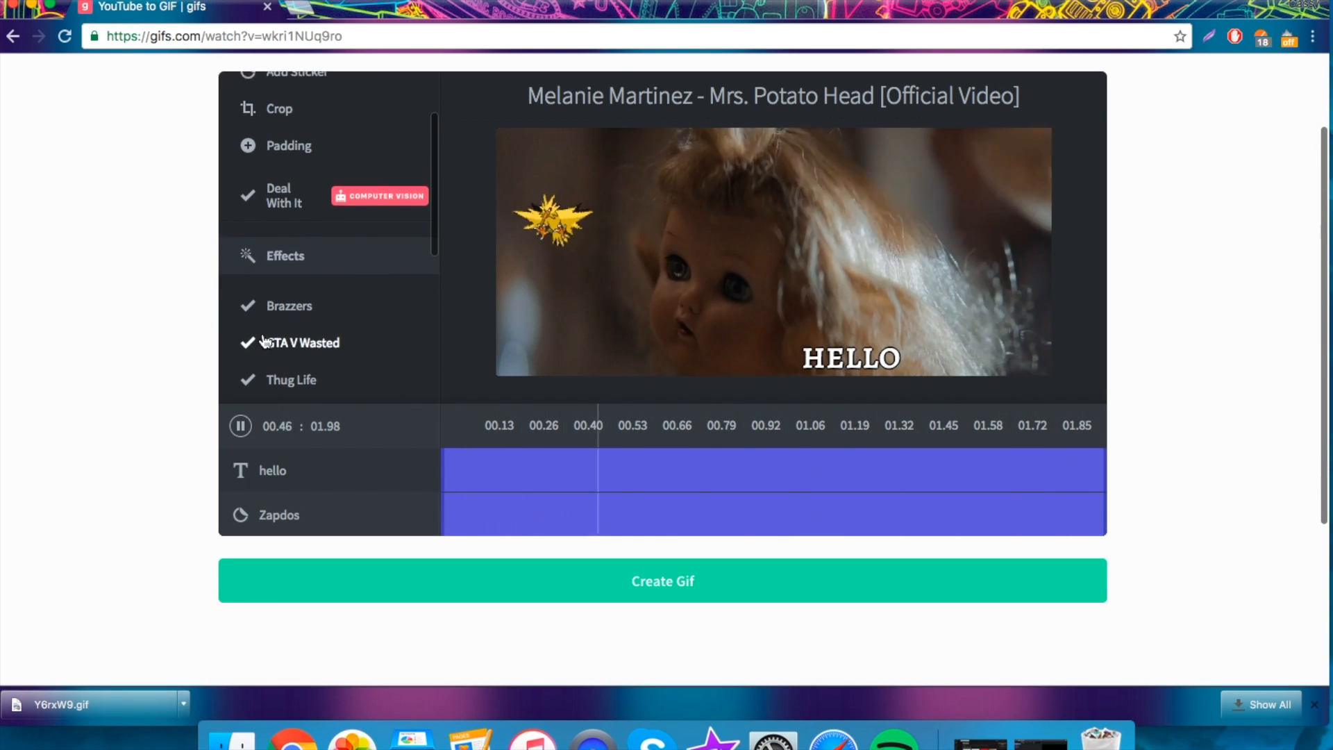
left_click(303, 342)
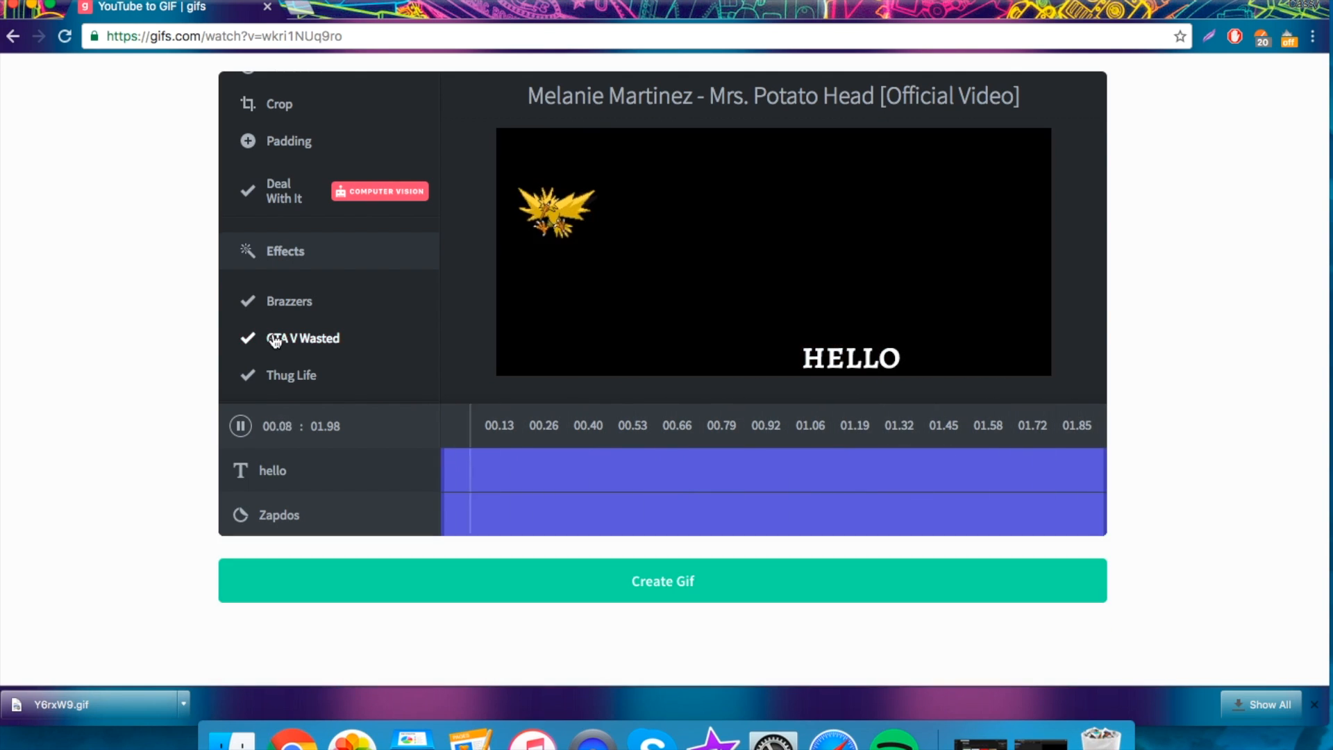
left_click(290, 375)
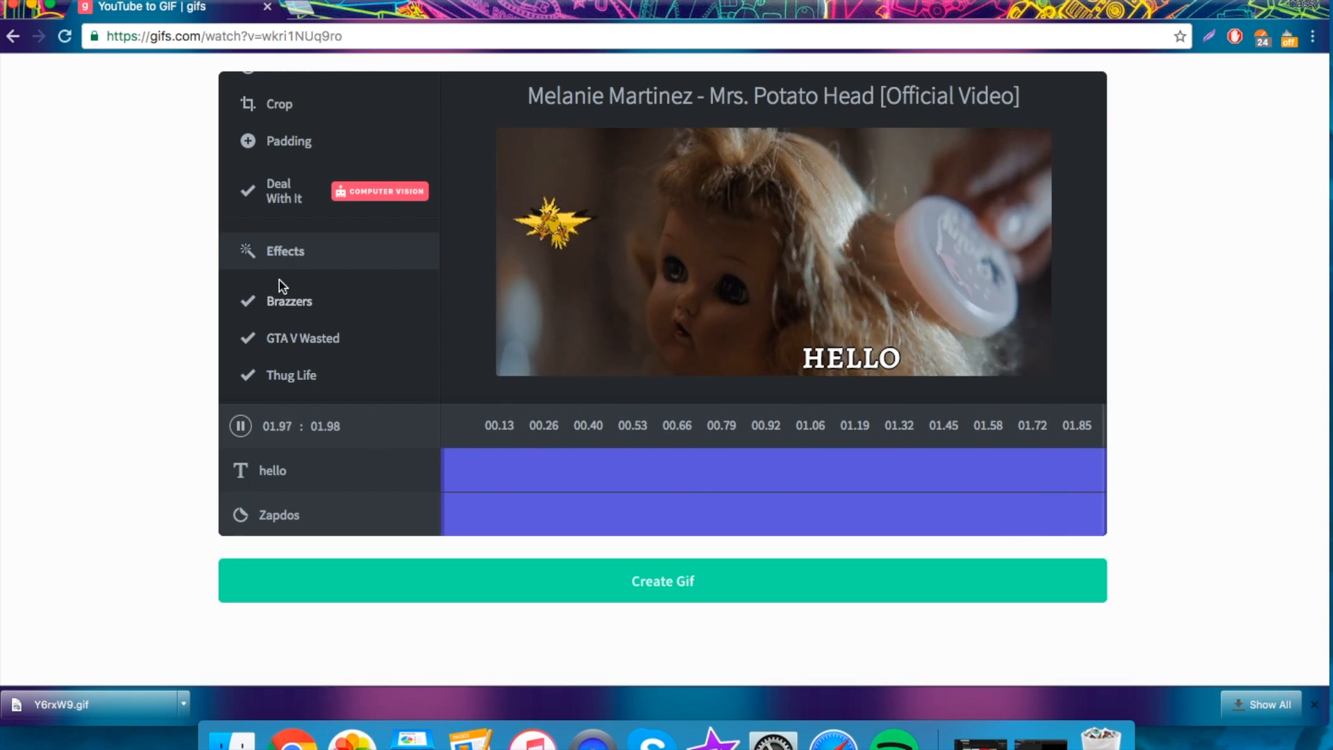
left_click(290, 301)
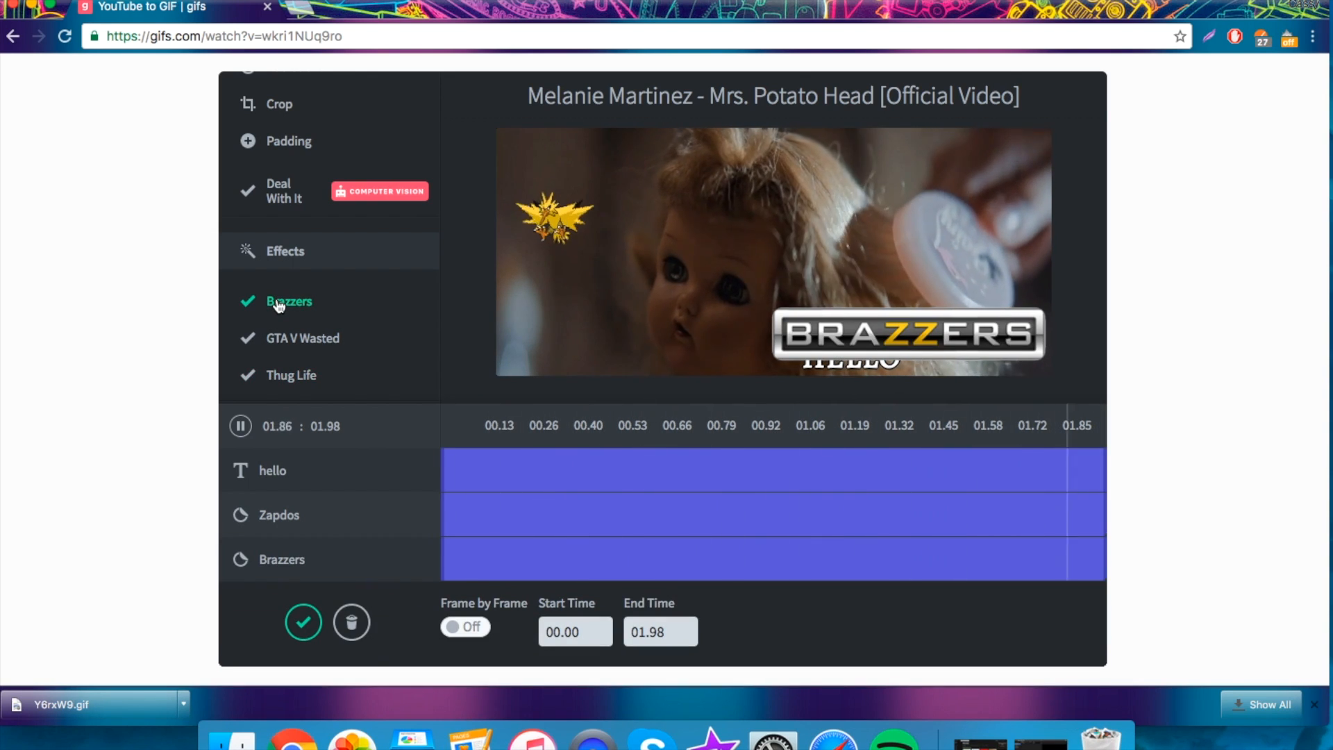
scroll("down", 3)
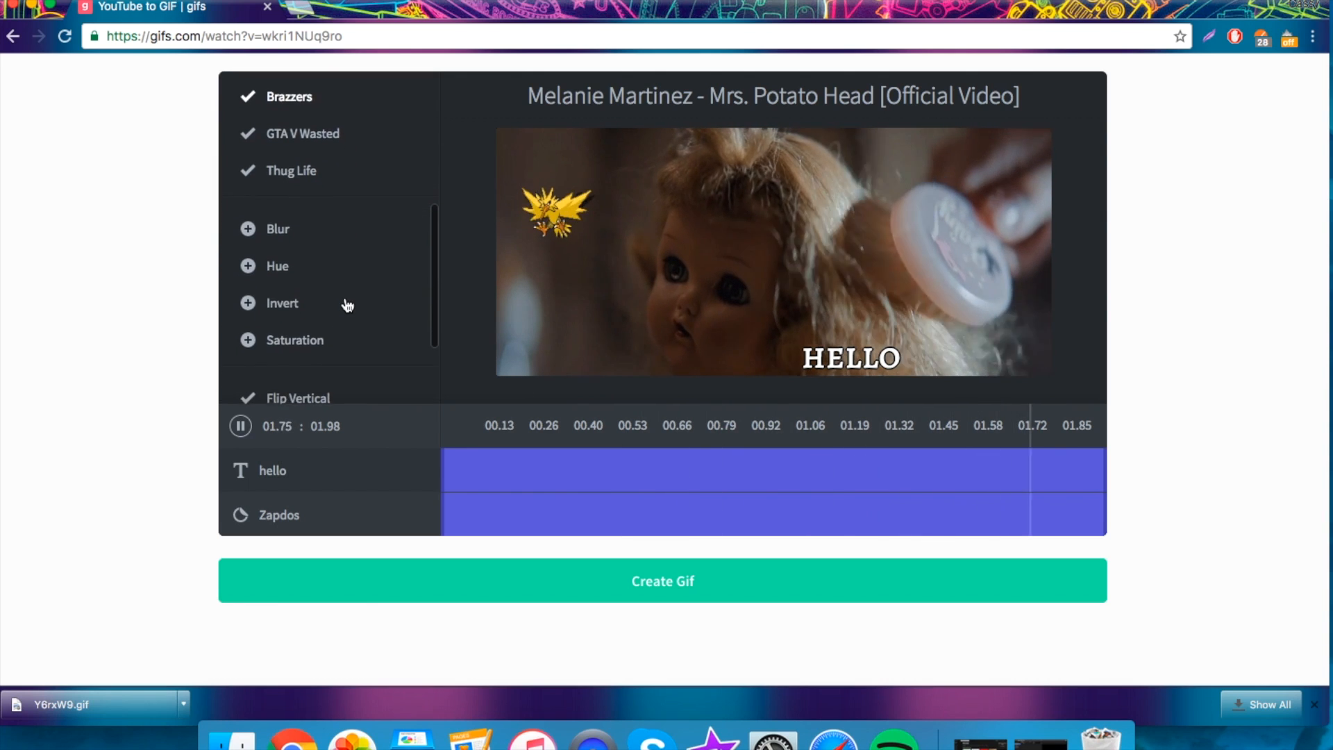
left_click(278, 229)
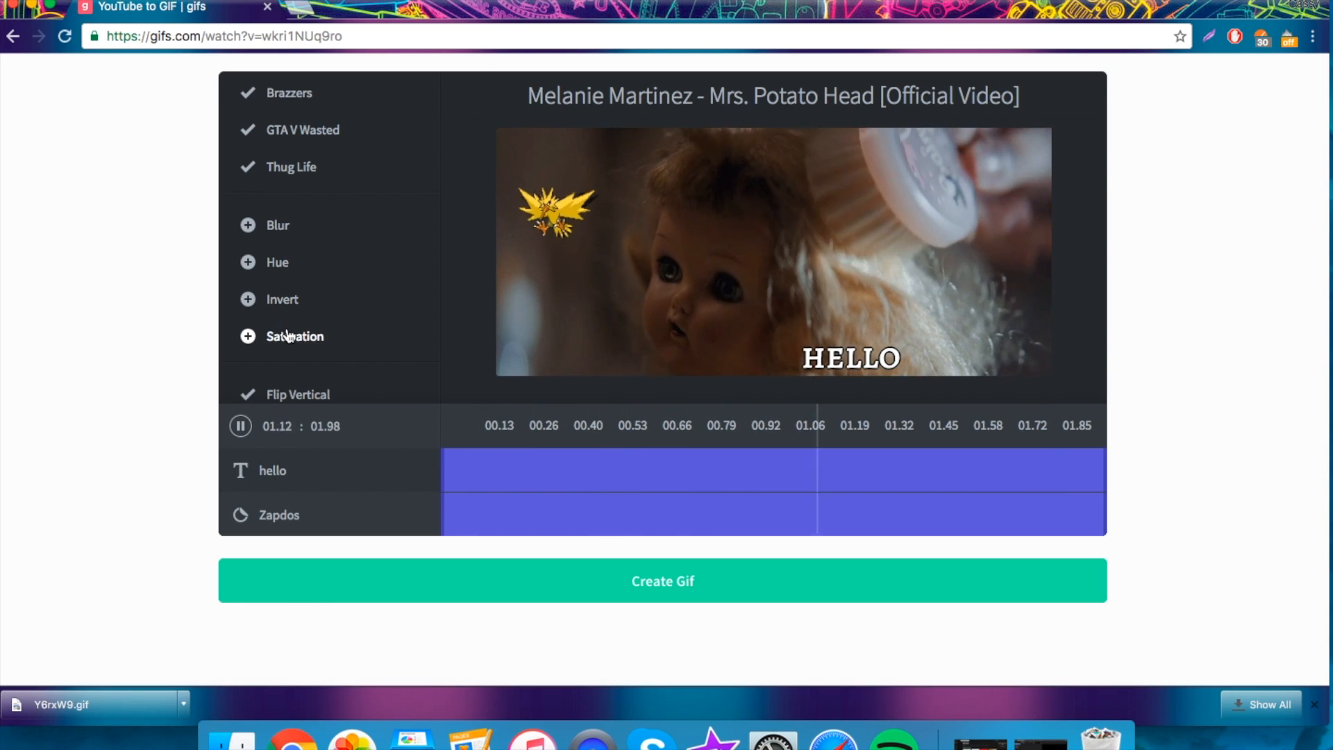
left_click(294, 336)
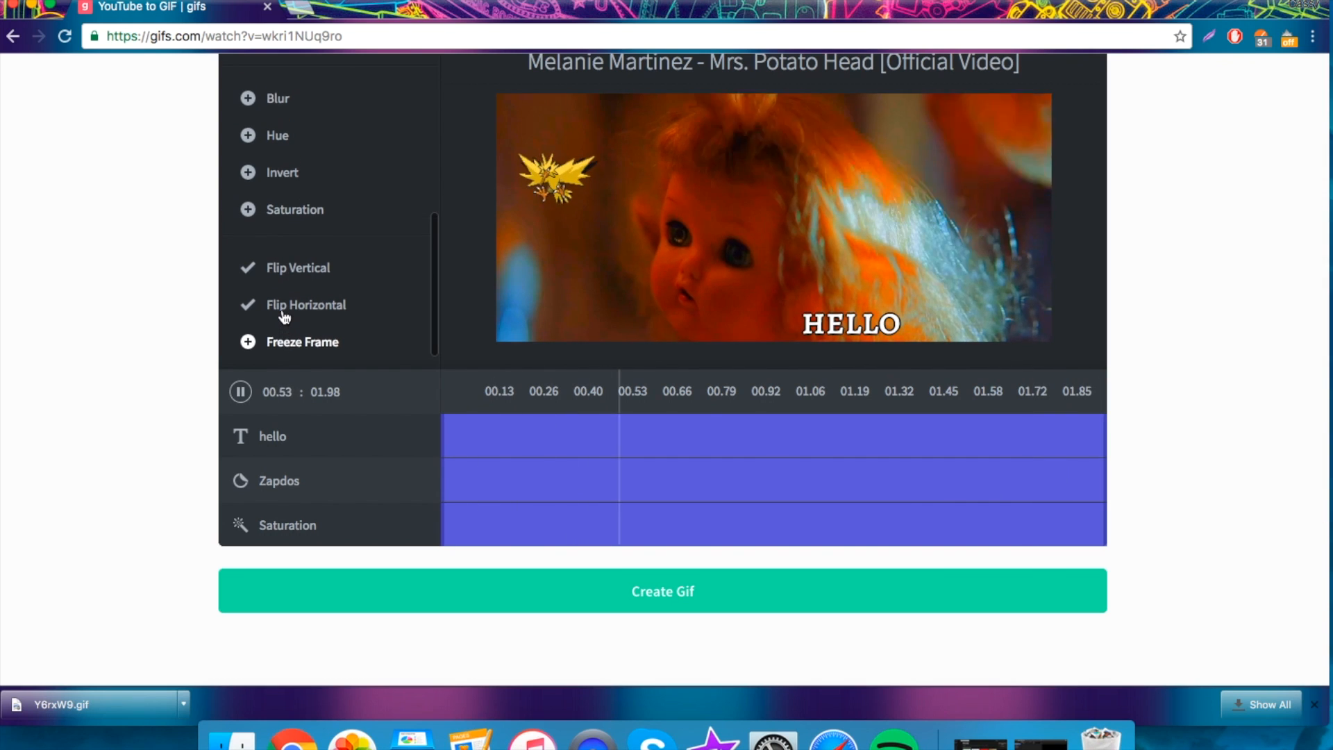
Create the GIF with the caption, sticker, crop and saturation edits.
scroll("up", 3)
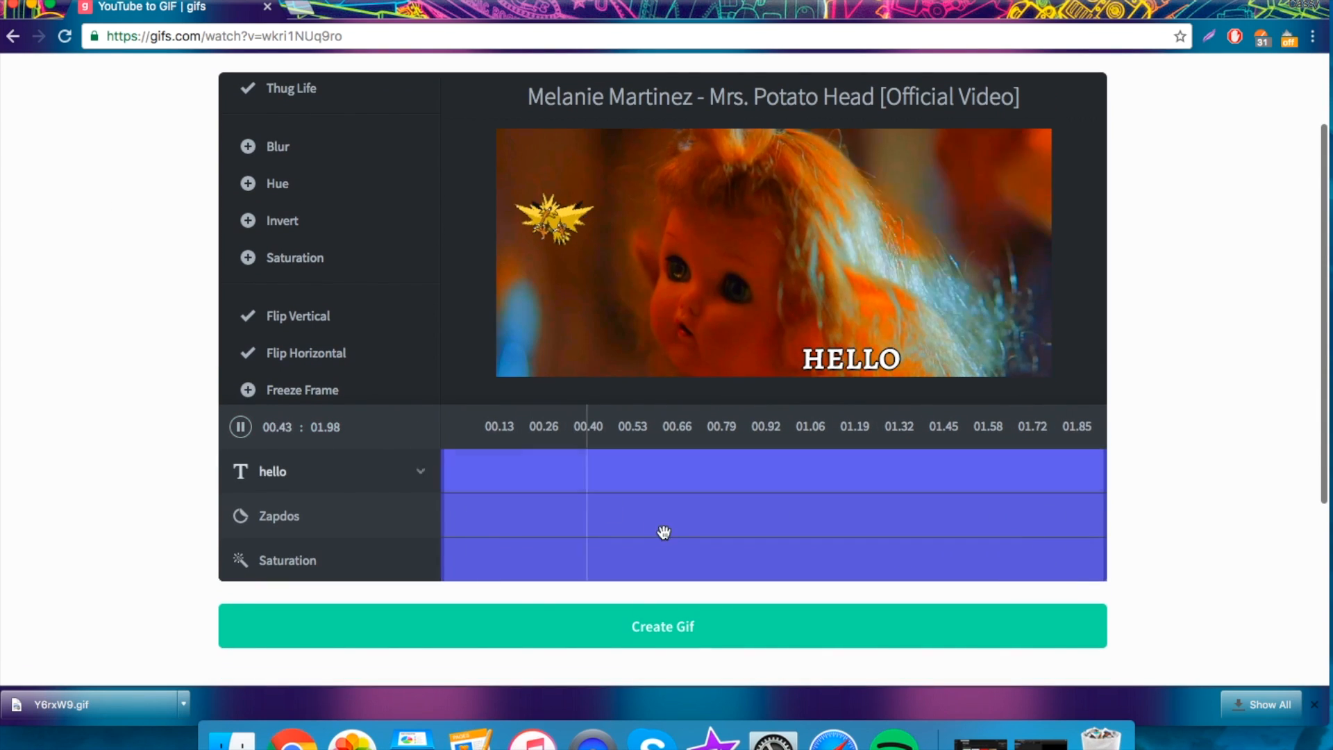
left_click(662, 626)
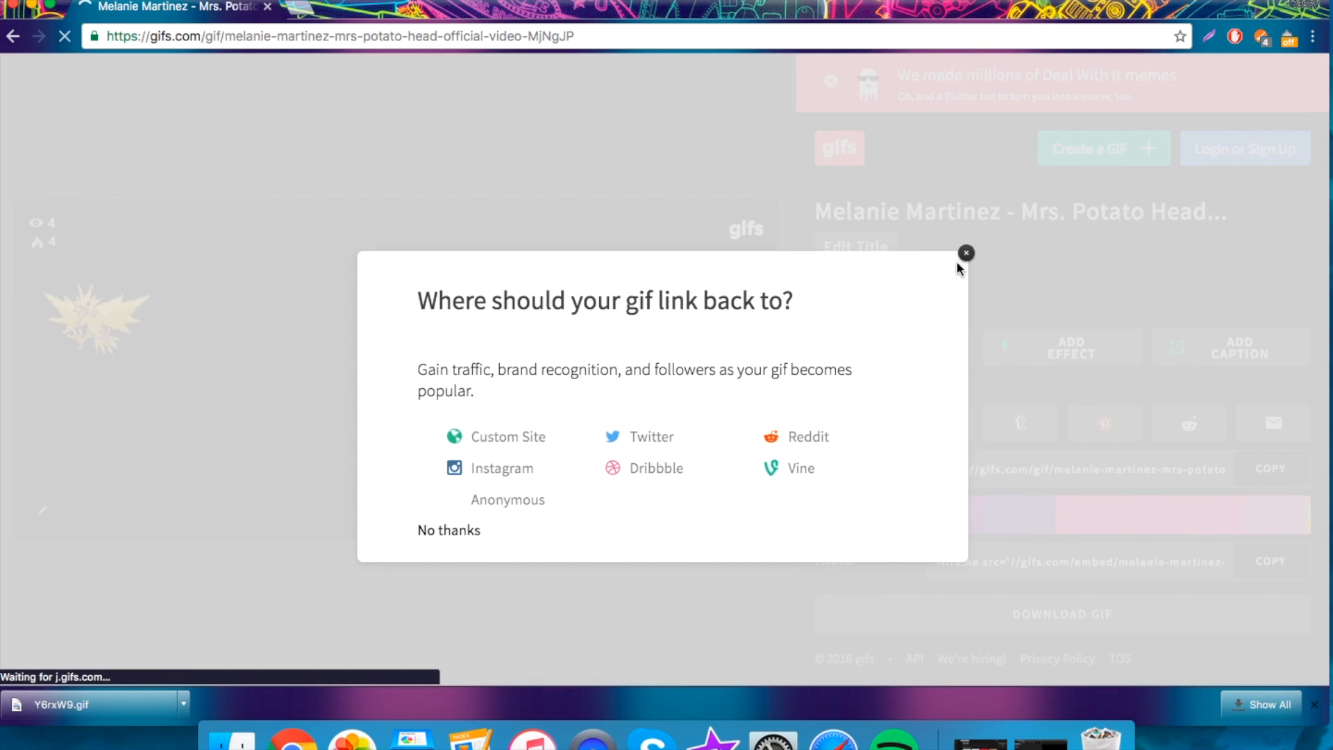
Dismiss the 'Where should your gif link back to?' prompt.
left_click(966, 253)
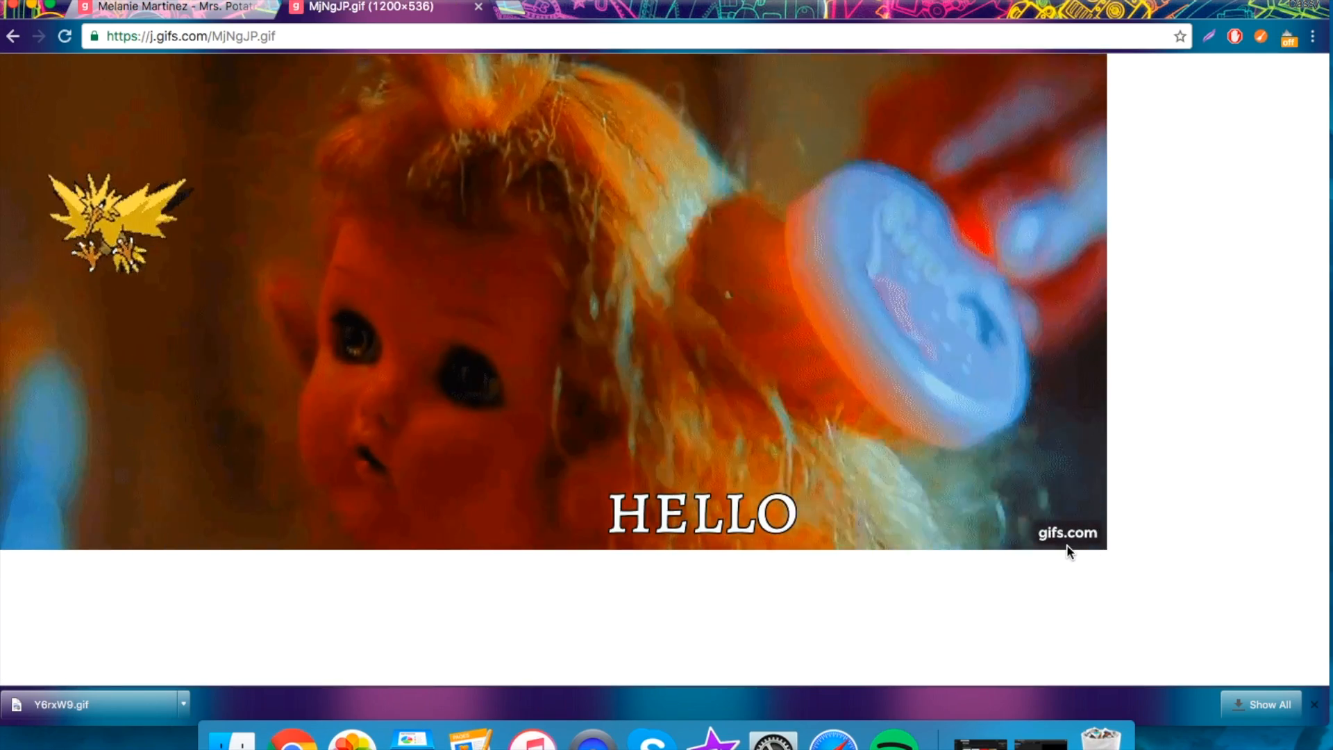
mouse_move(440, 293)
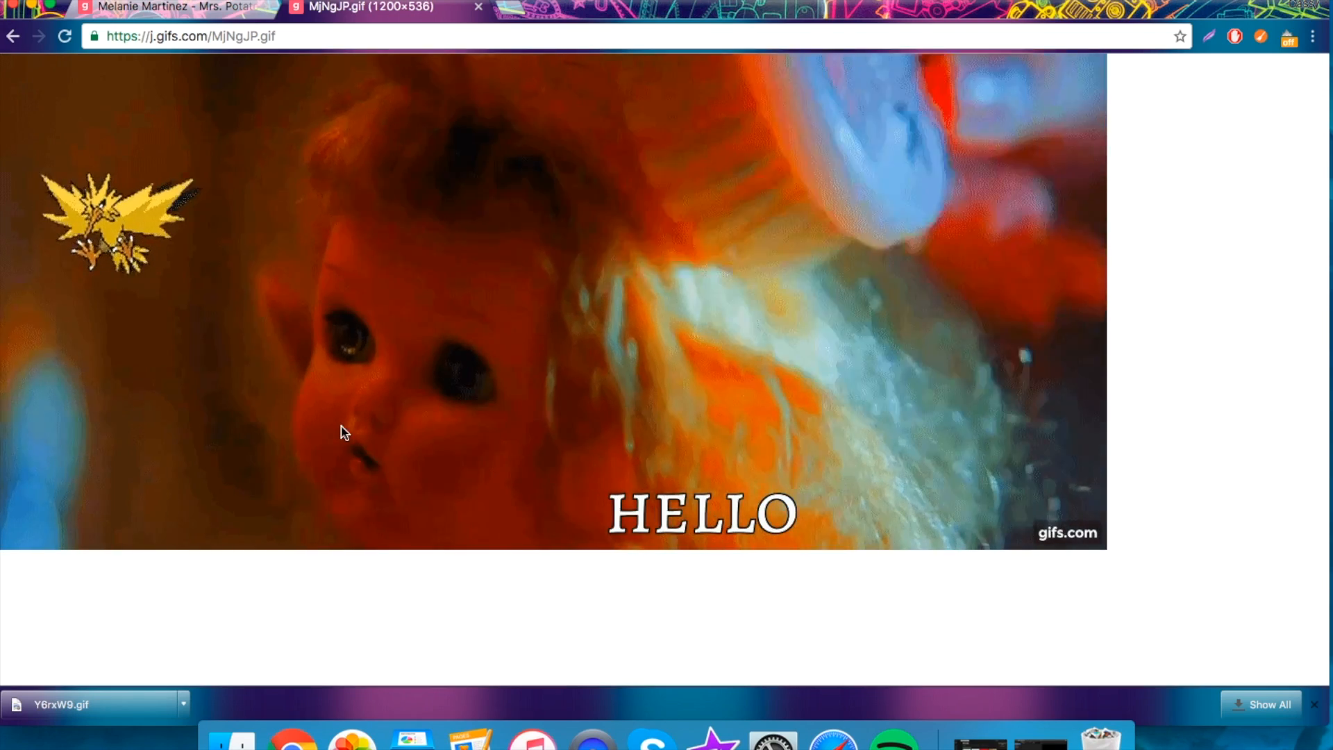
Save the GIF image to Downloads as MjNgJP.gif, preview it playing, and close the preview.
right_click(341, 429)
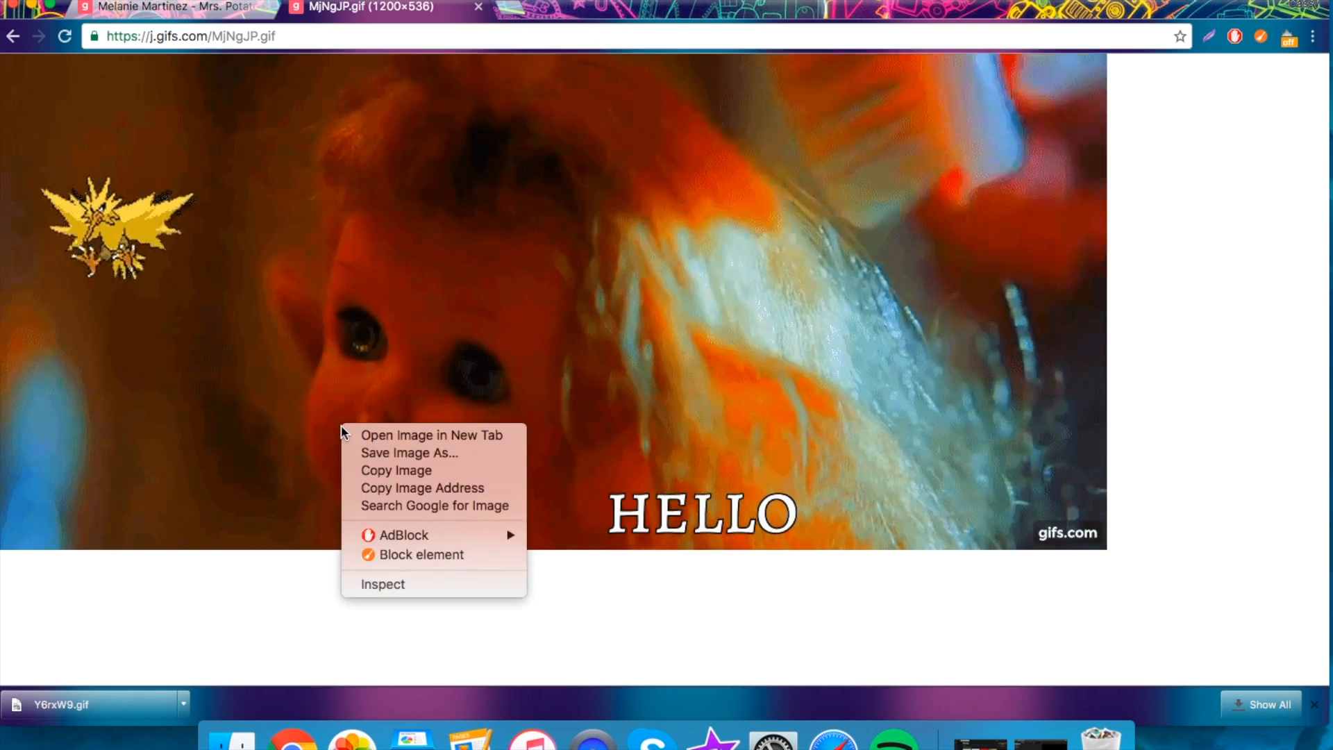
left_click(408, 452)
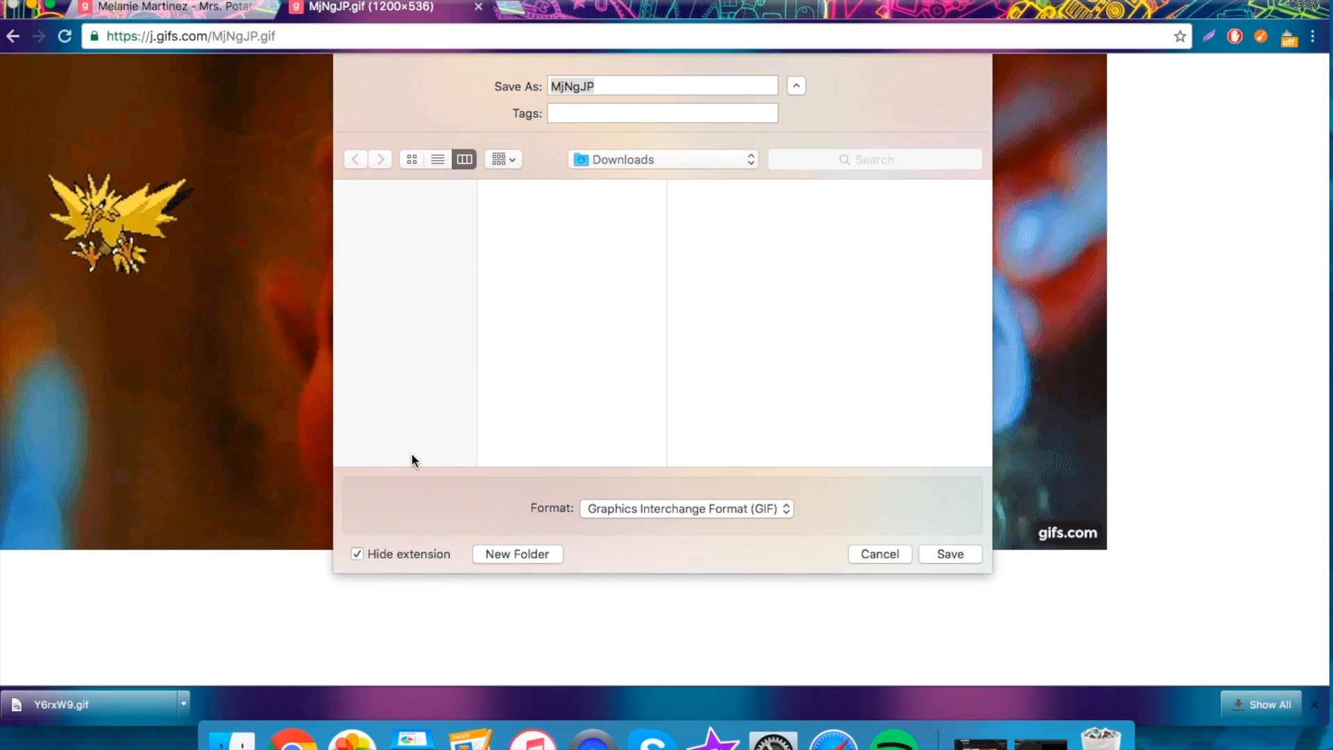
left_click(950, 554)
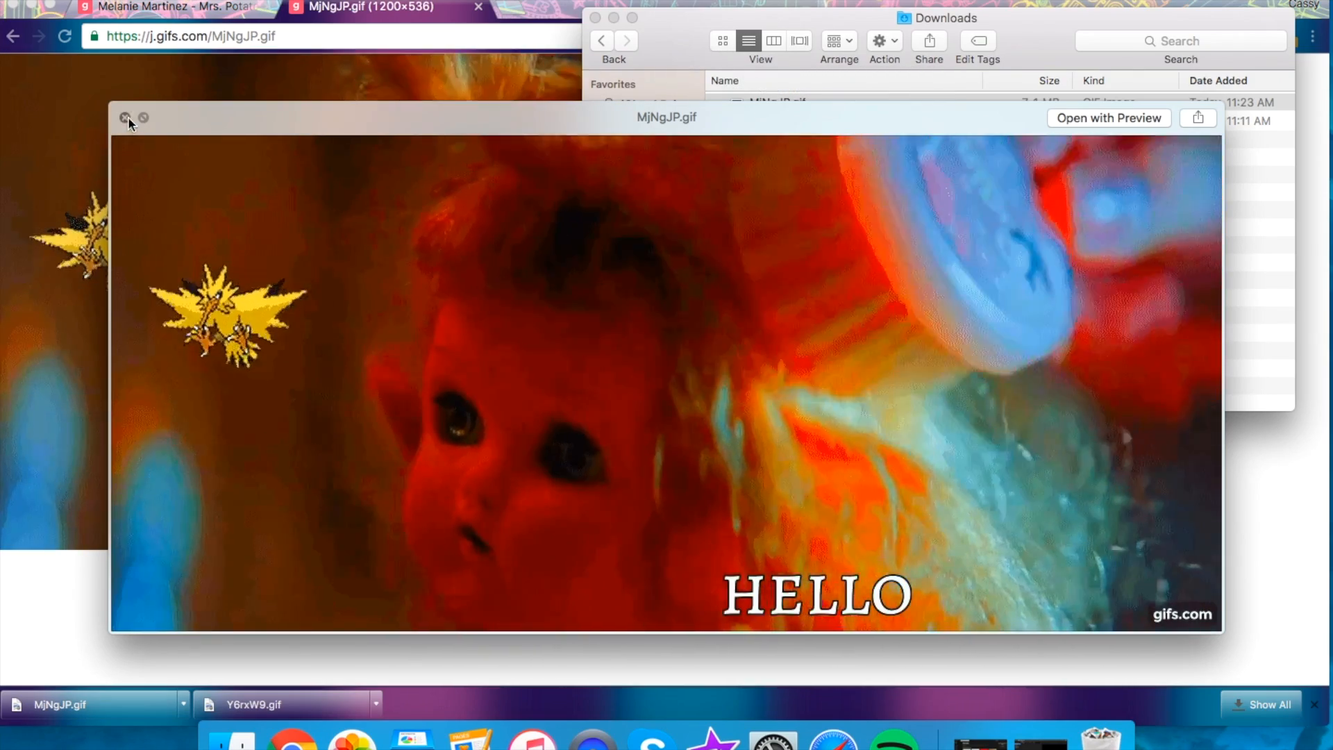
left_click(124, 117)
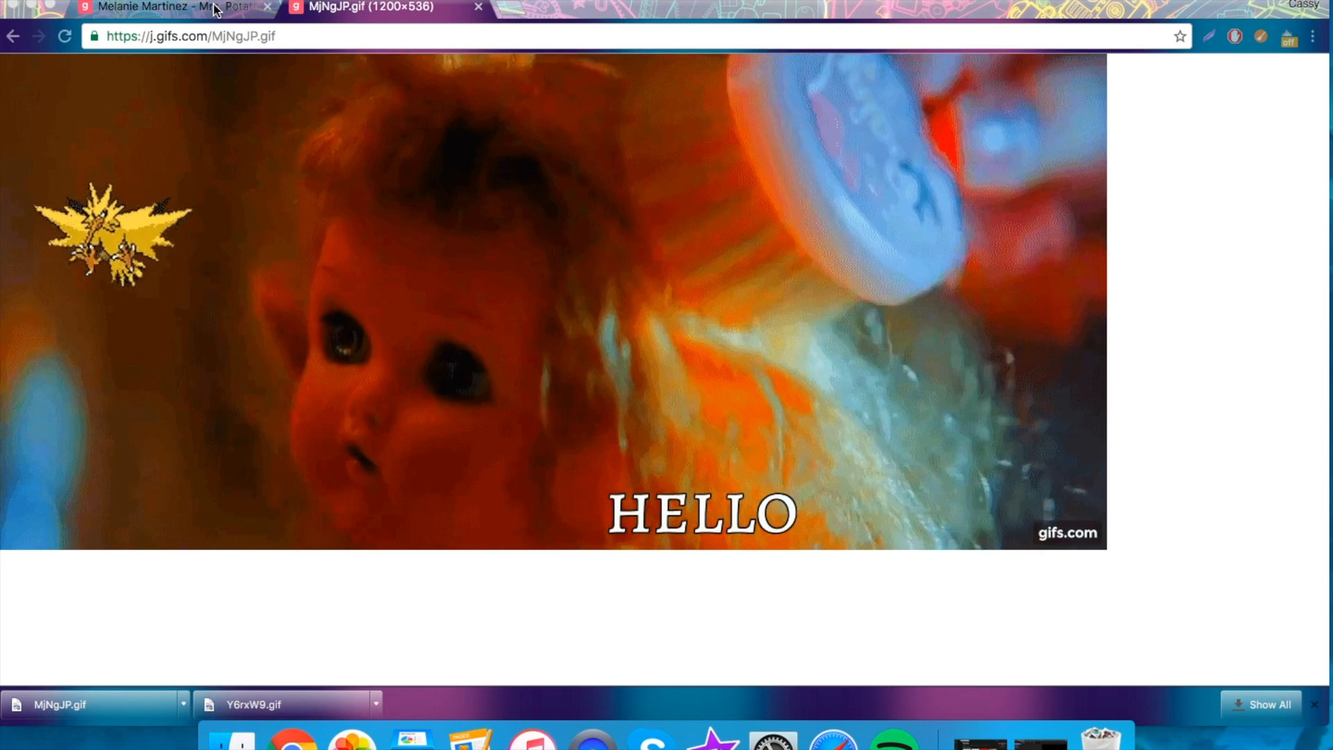
Return to the gifs.com GIF page with its sharing links in the first Chrome tab.
left_click(169, 7)
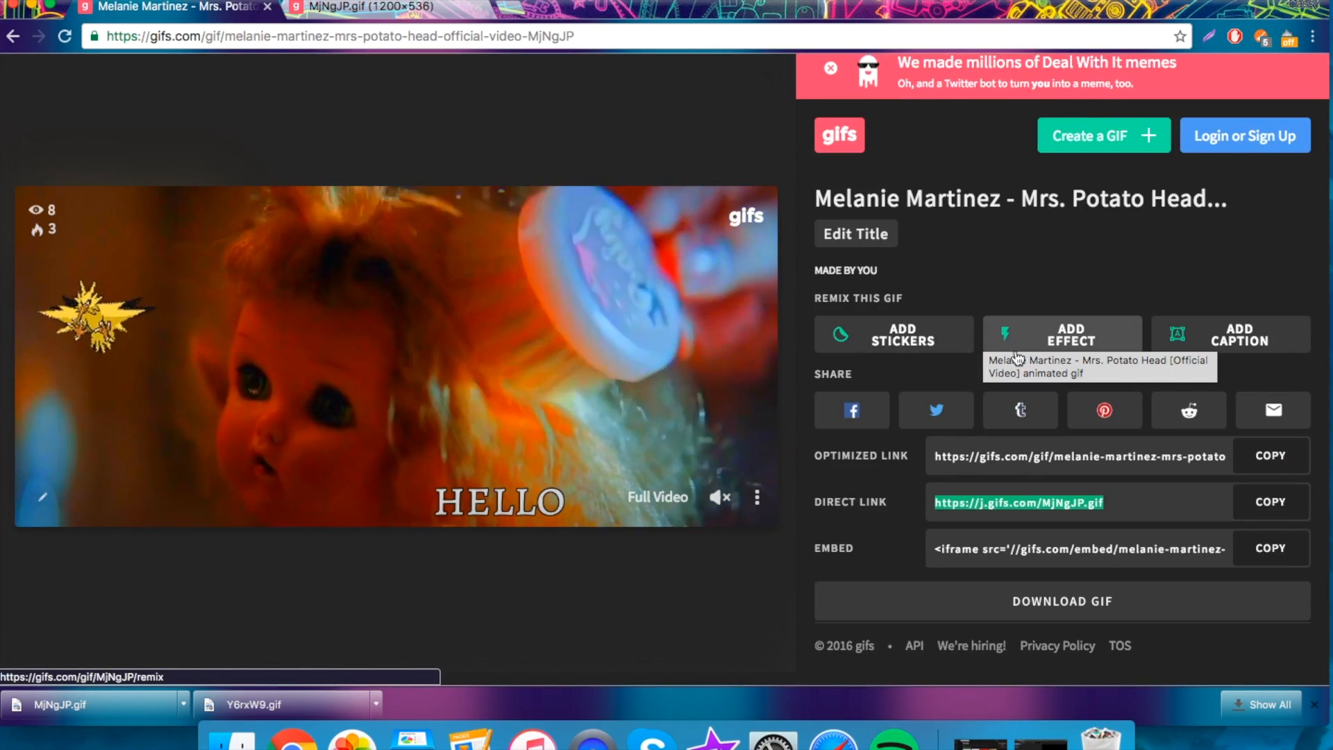
mouse_move(520, 623)
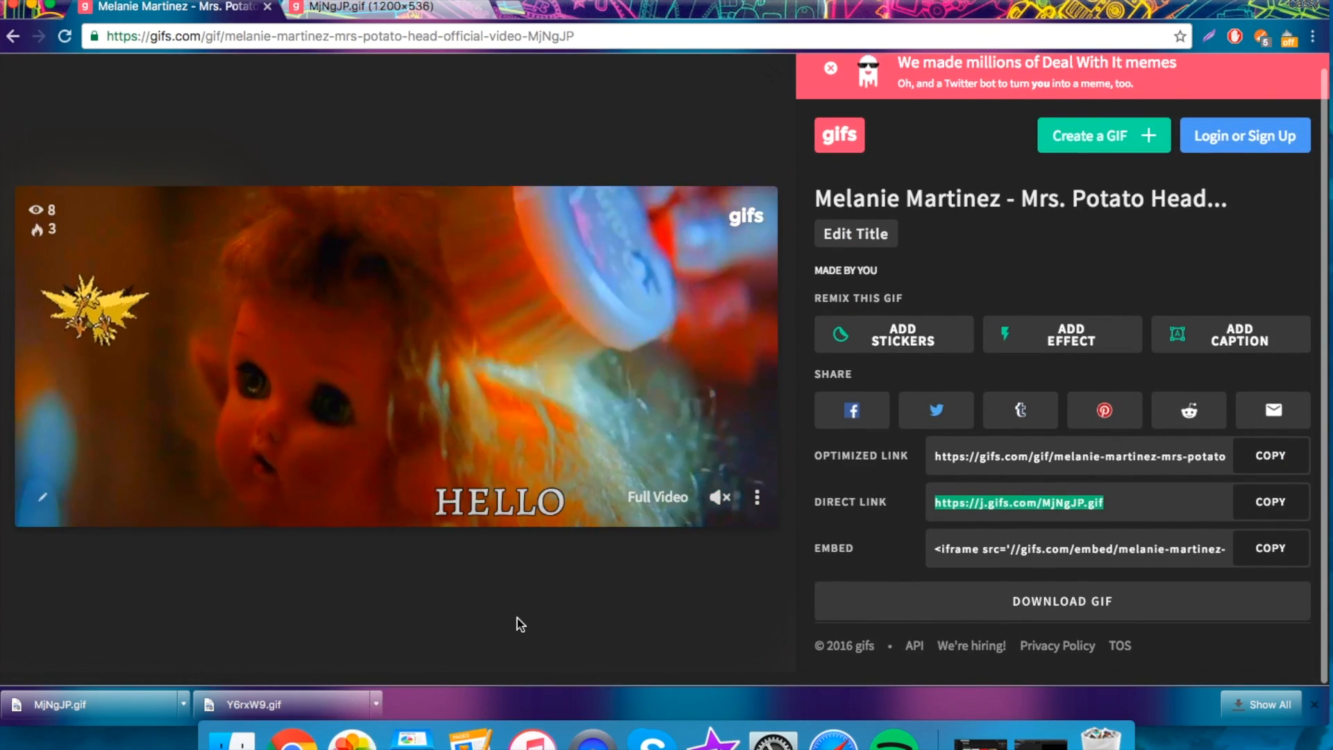